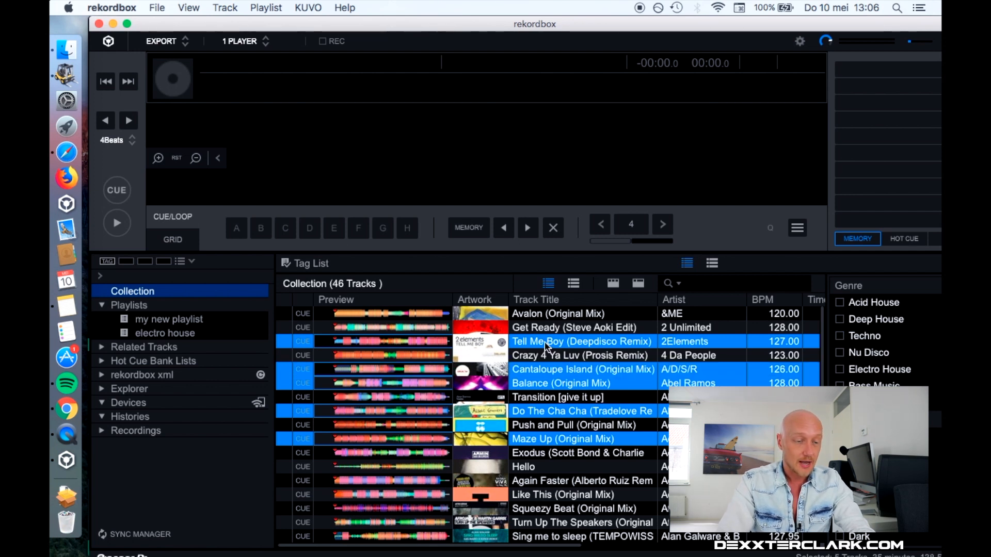
Select the Playlists node to show the overview of all playlists.
left_click(562, 481)
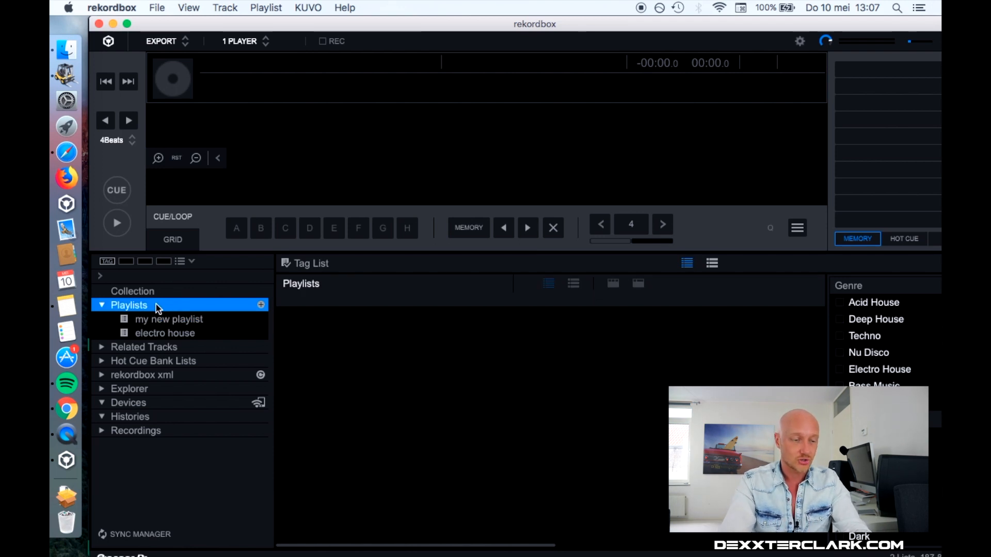
Create folder '201X' holding 'another playlist', 'my new playlist' and 'electro house', then return to Collection.
left_click(260, 305)
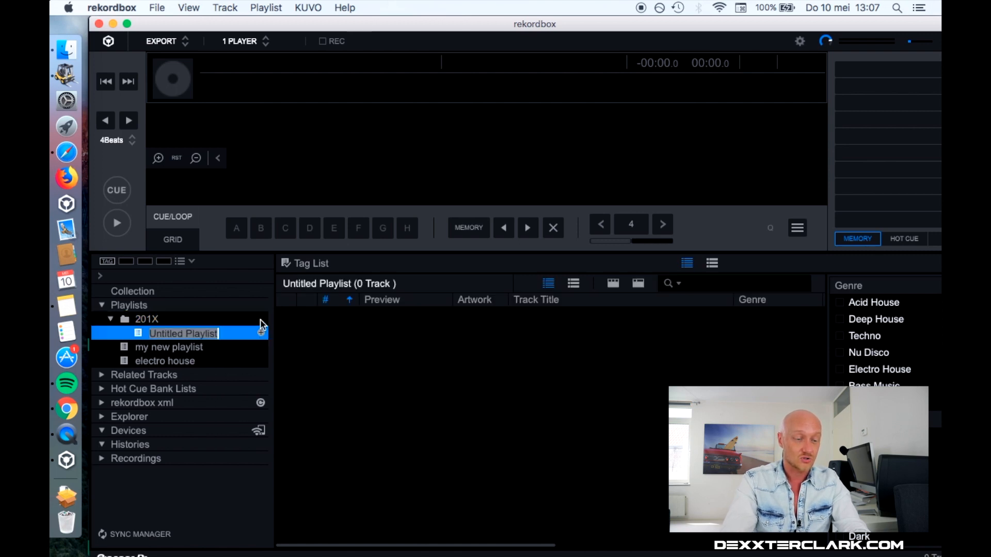
left_click(179, 347)
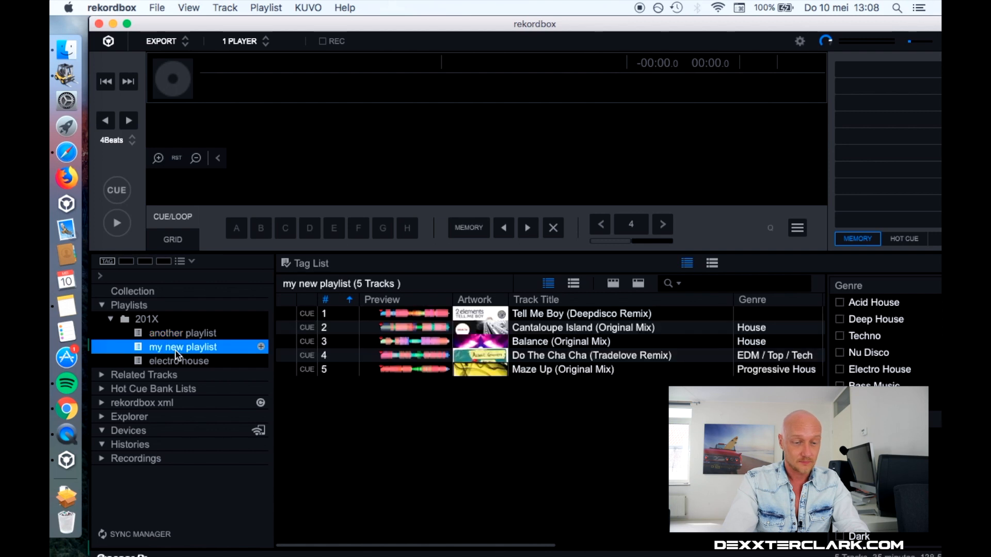
left_click(133, 291)
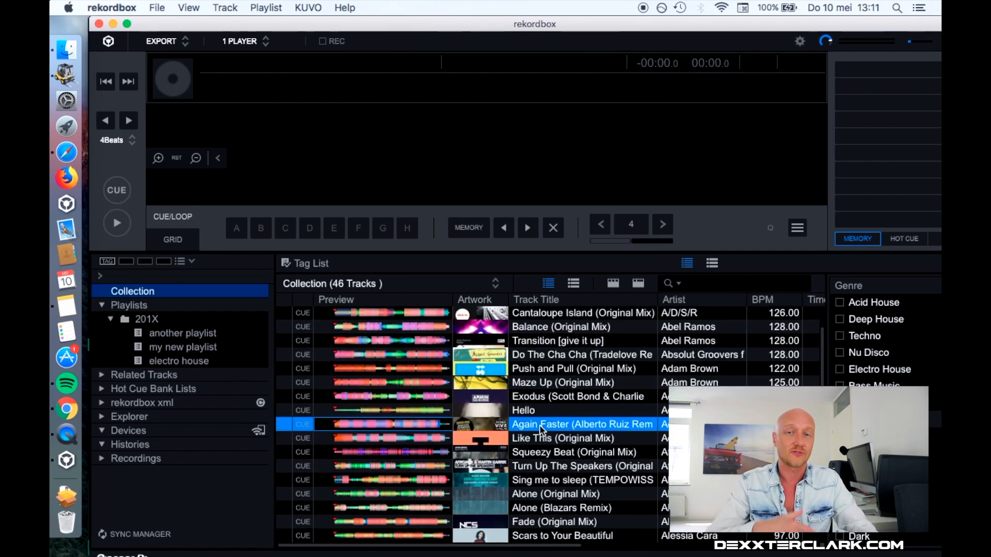